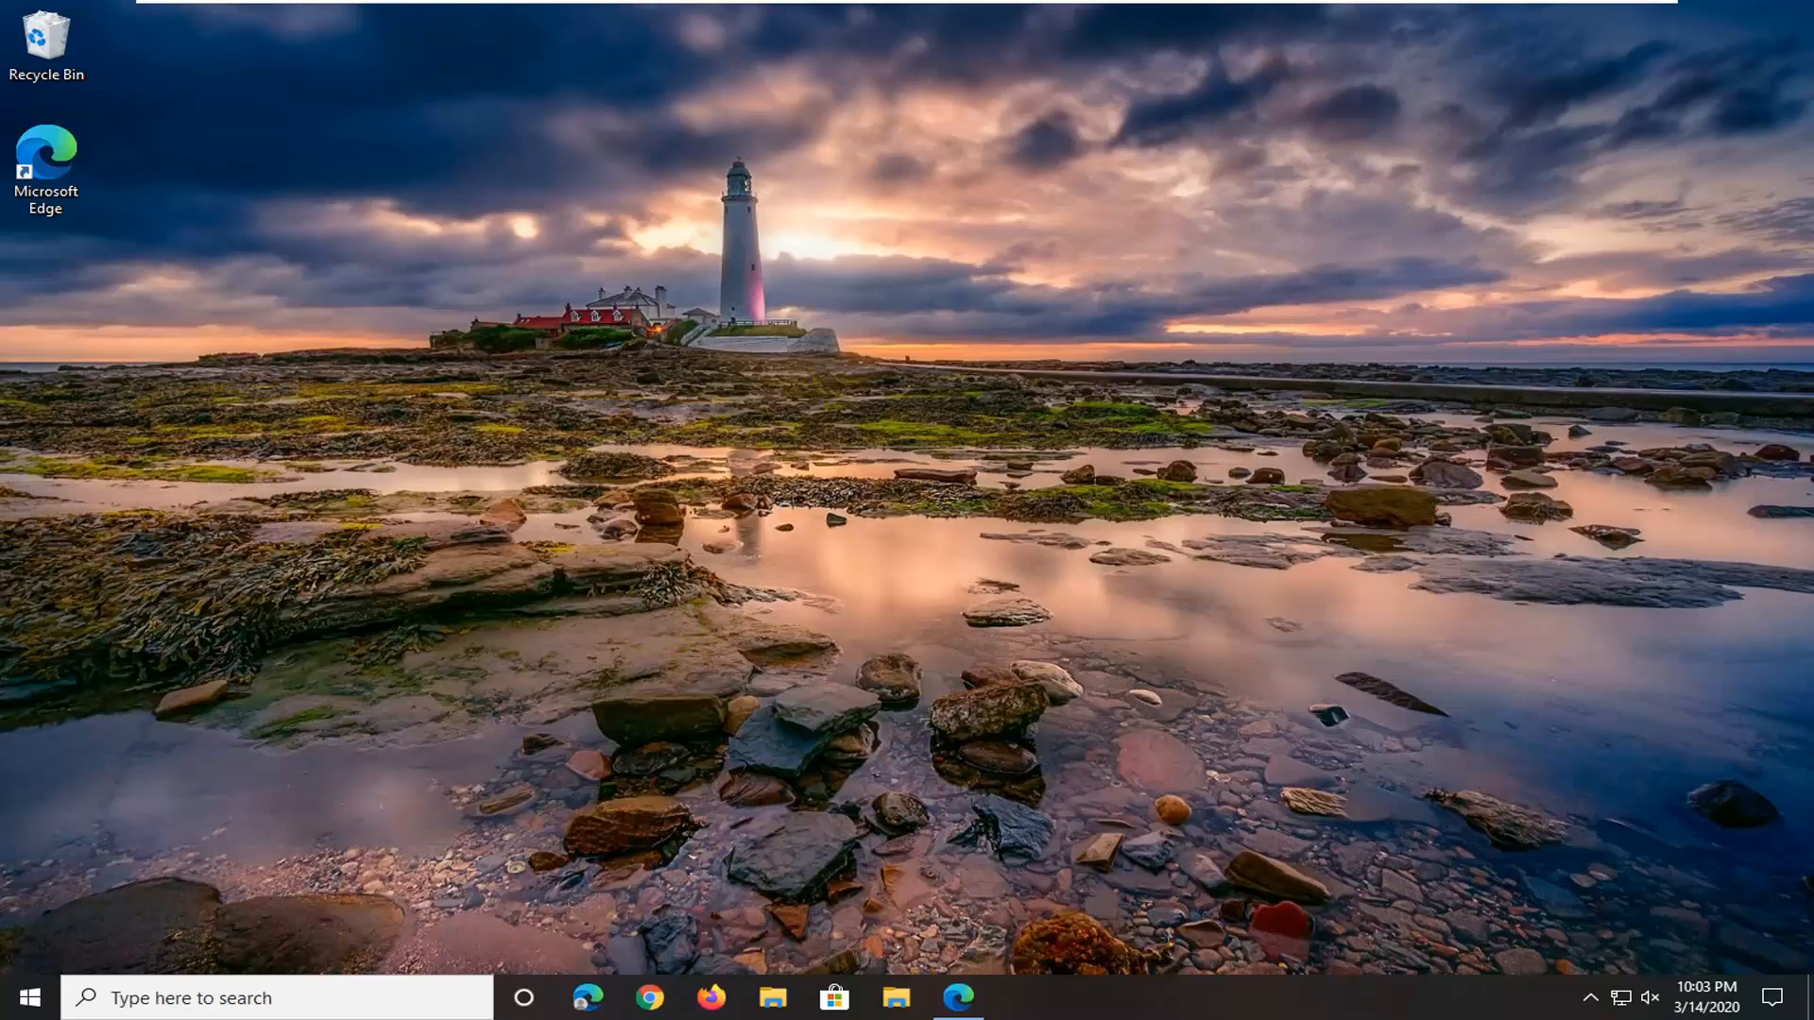
pyautogui.moveTo(1111, 385)
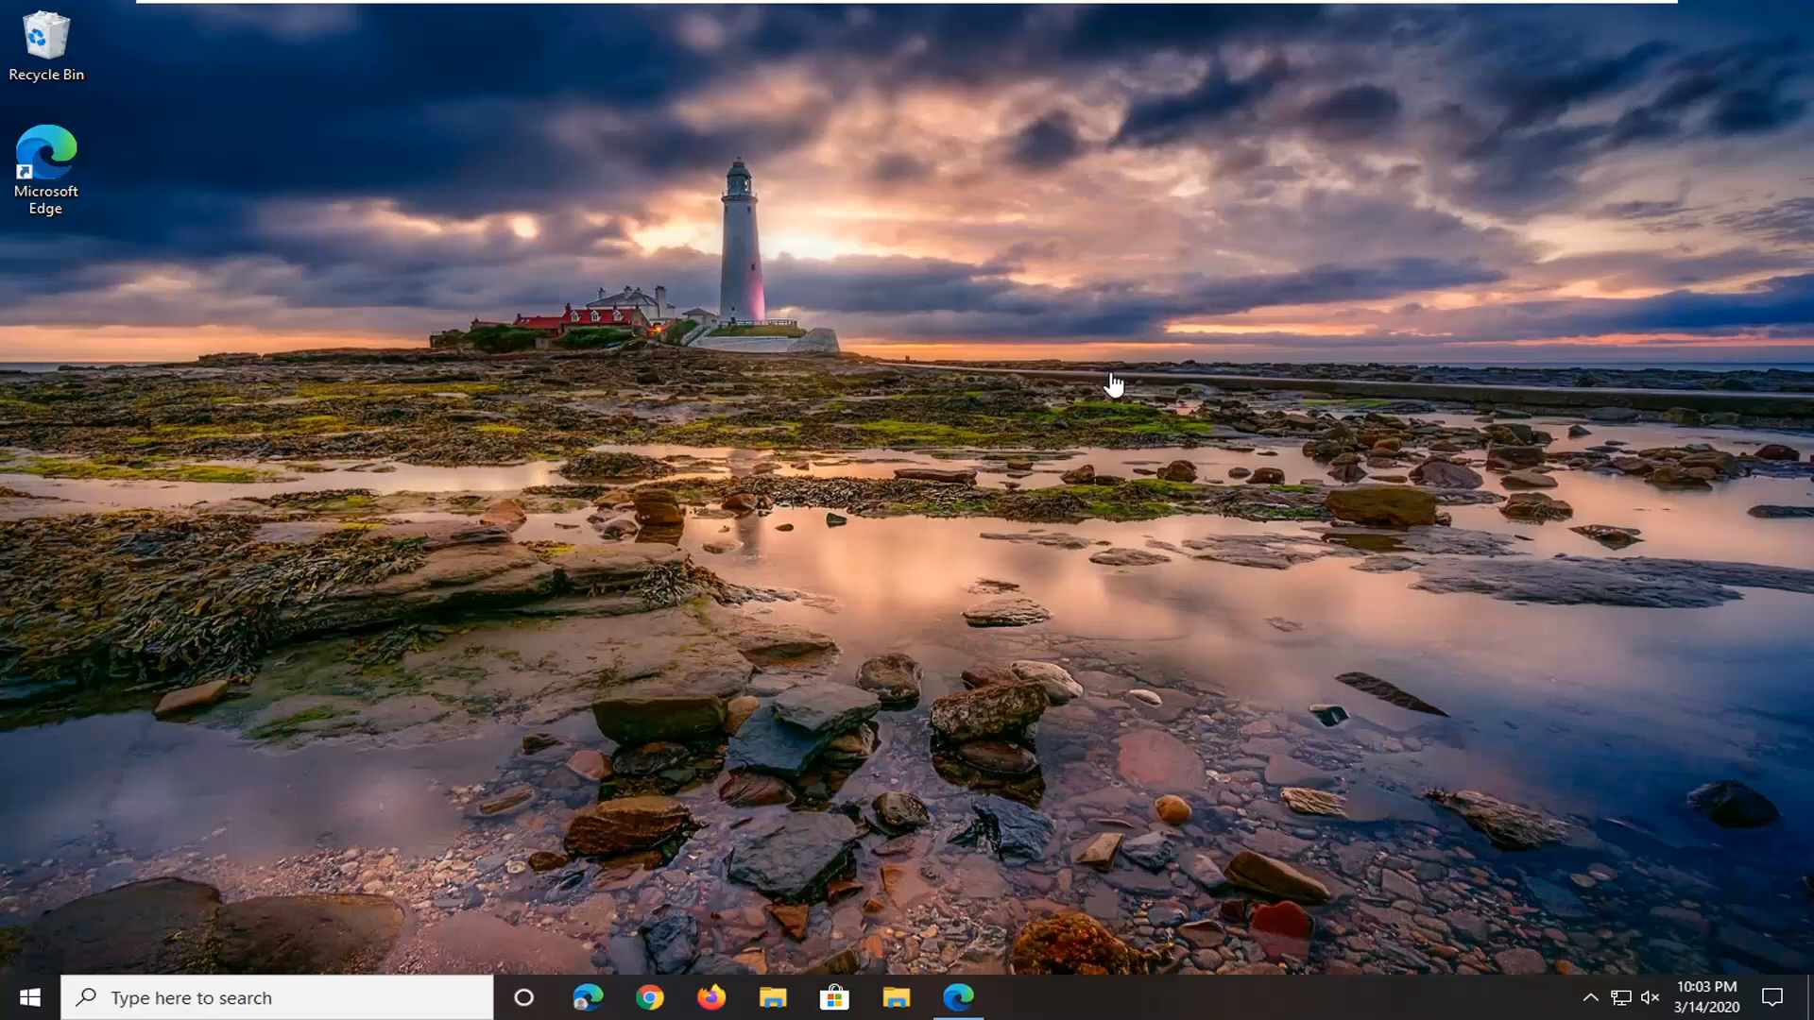
pyautogui.moveTo(1449, 427)
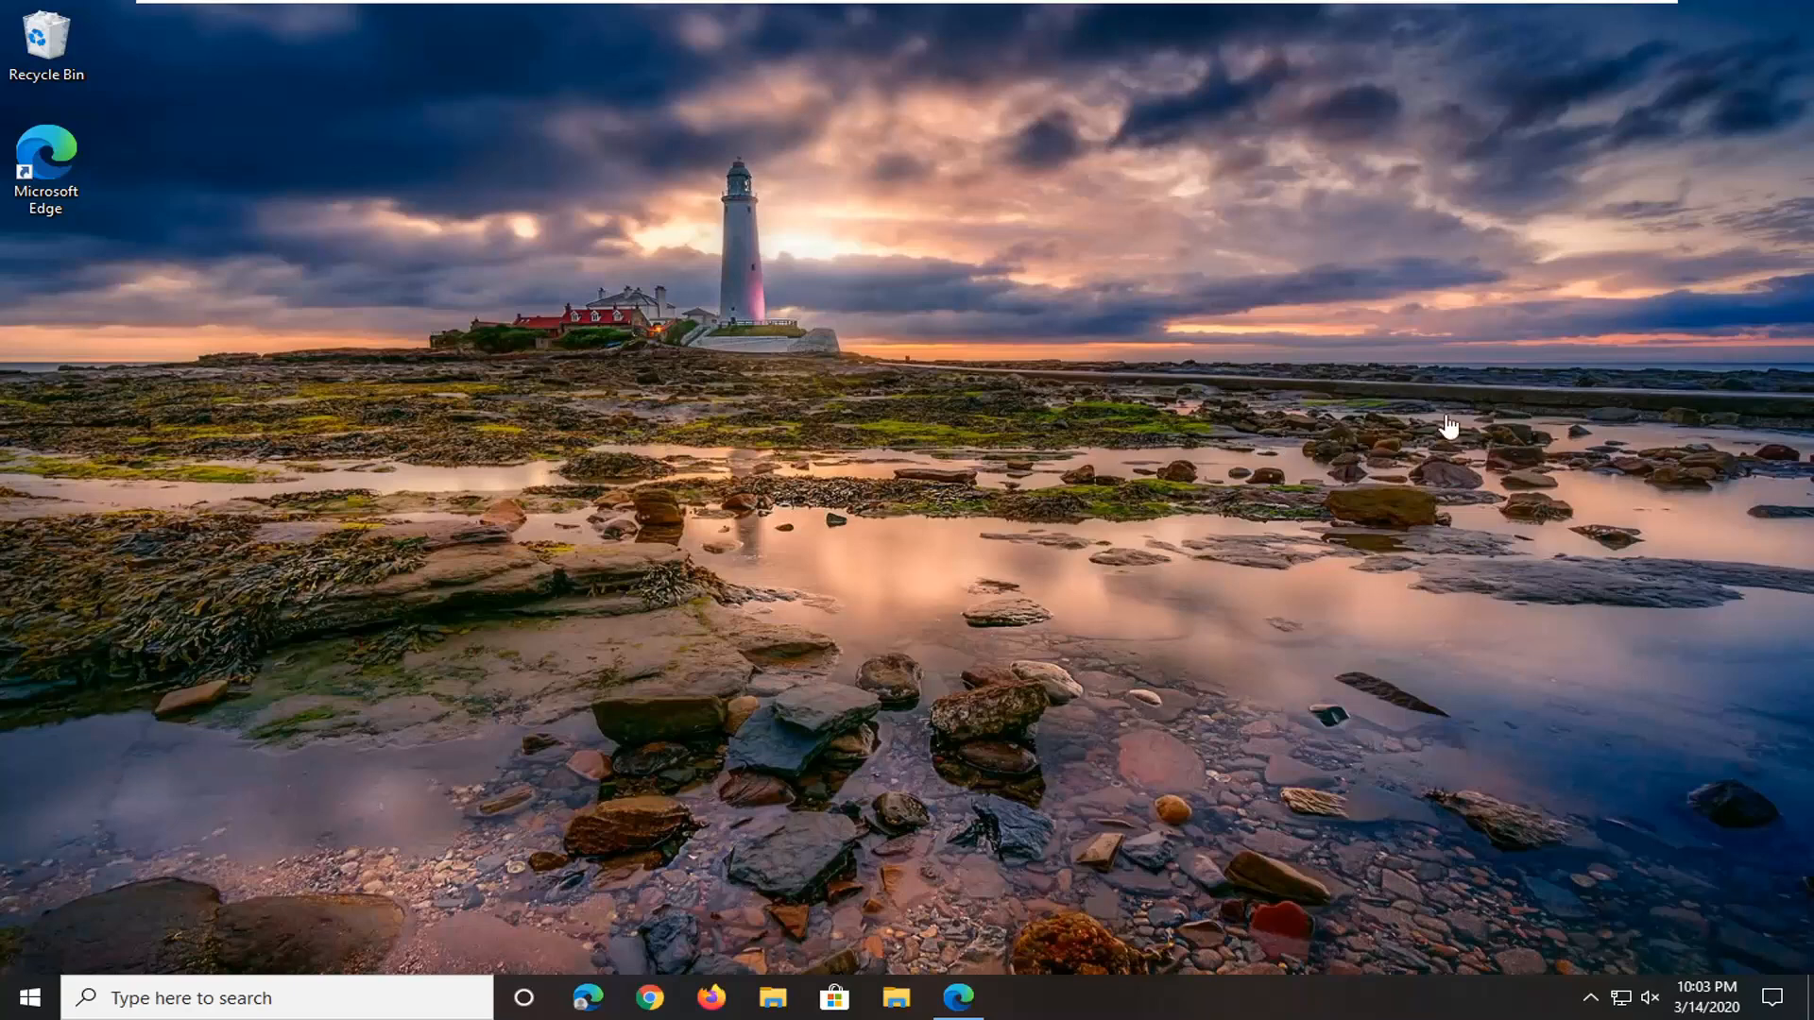
pyautogui.moveTo(1055, 461)
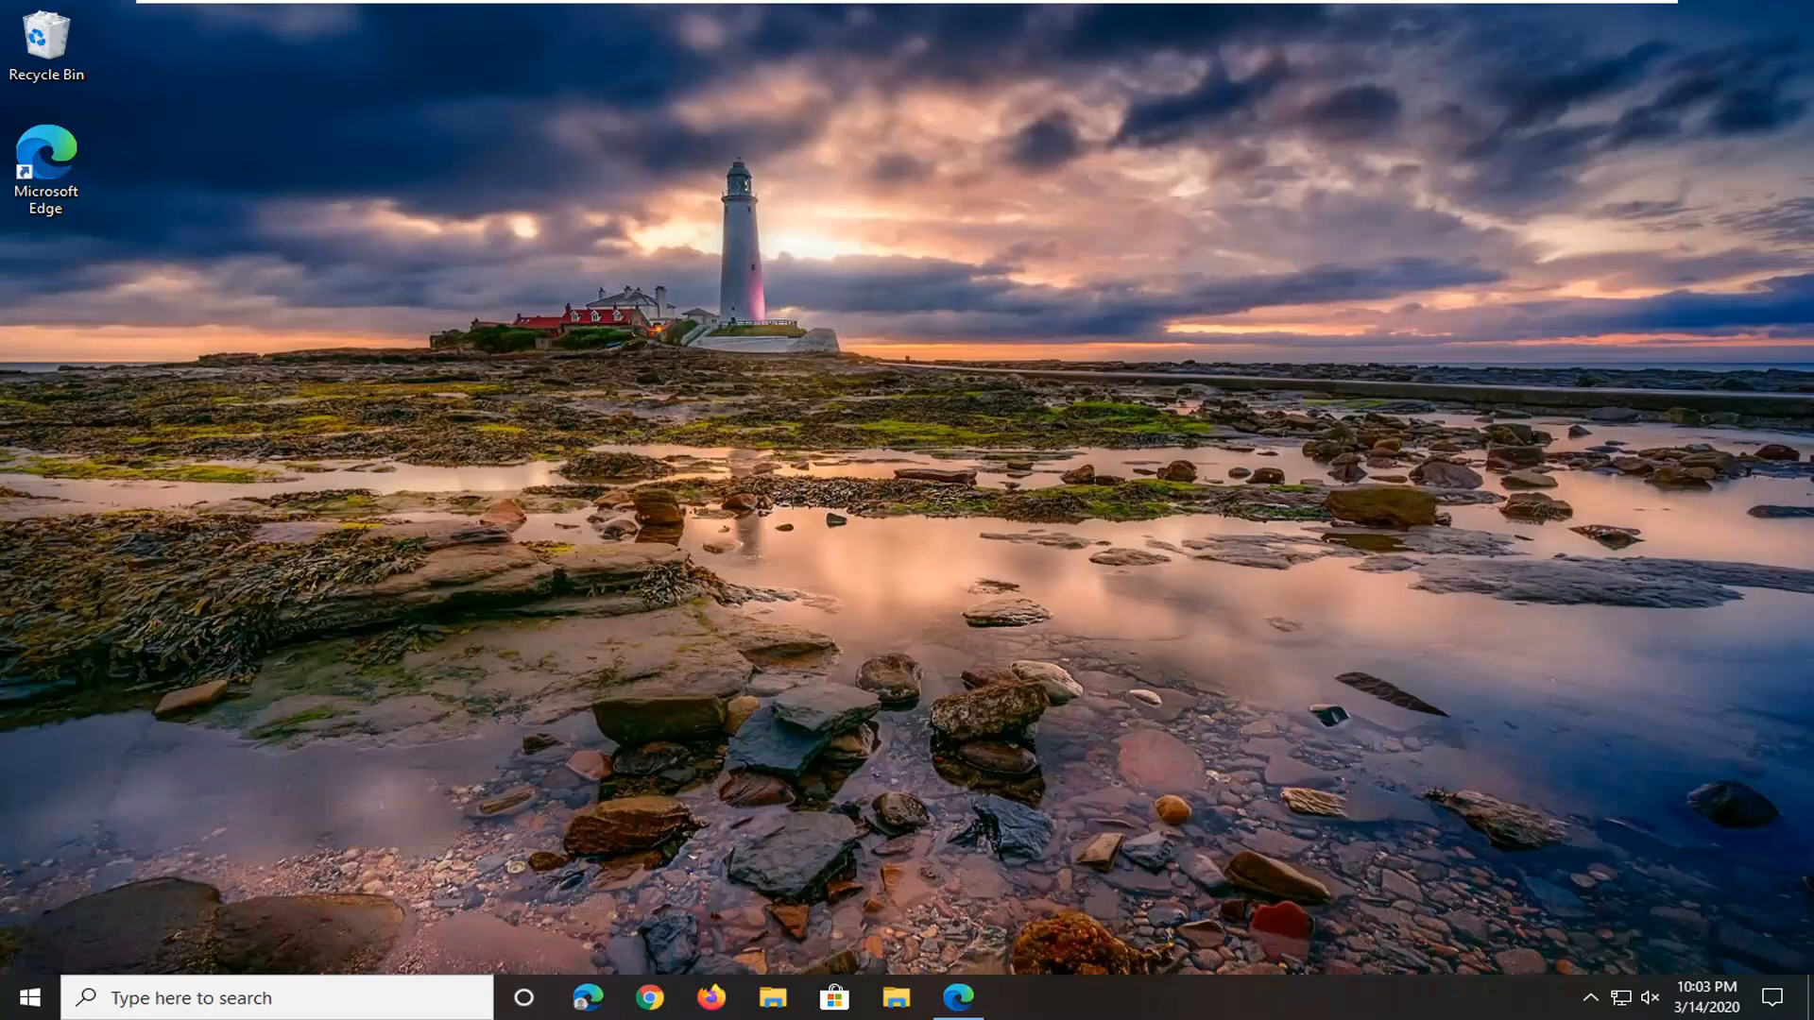
pyautogui.moveTo(1206, 620)
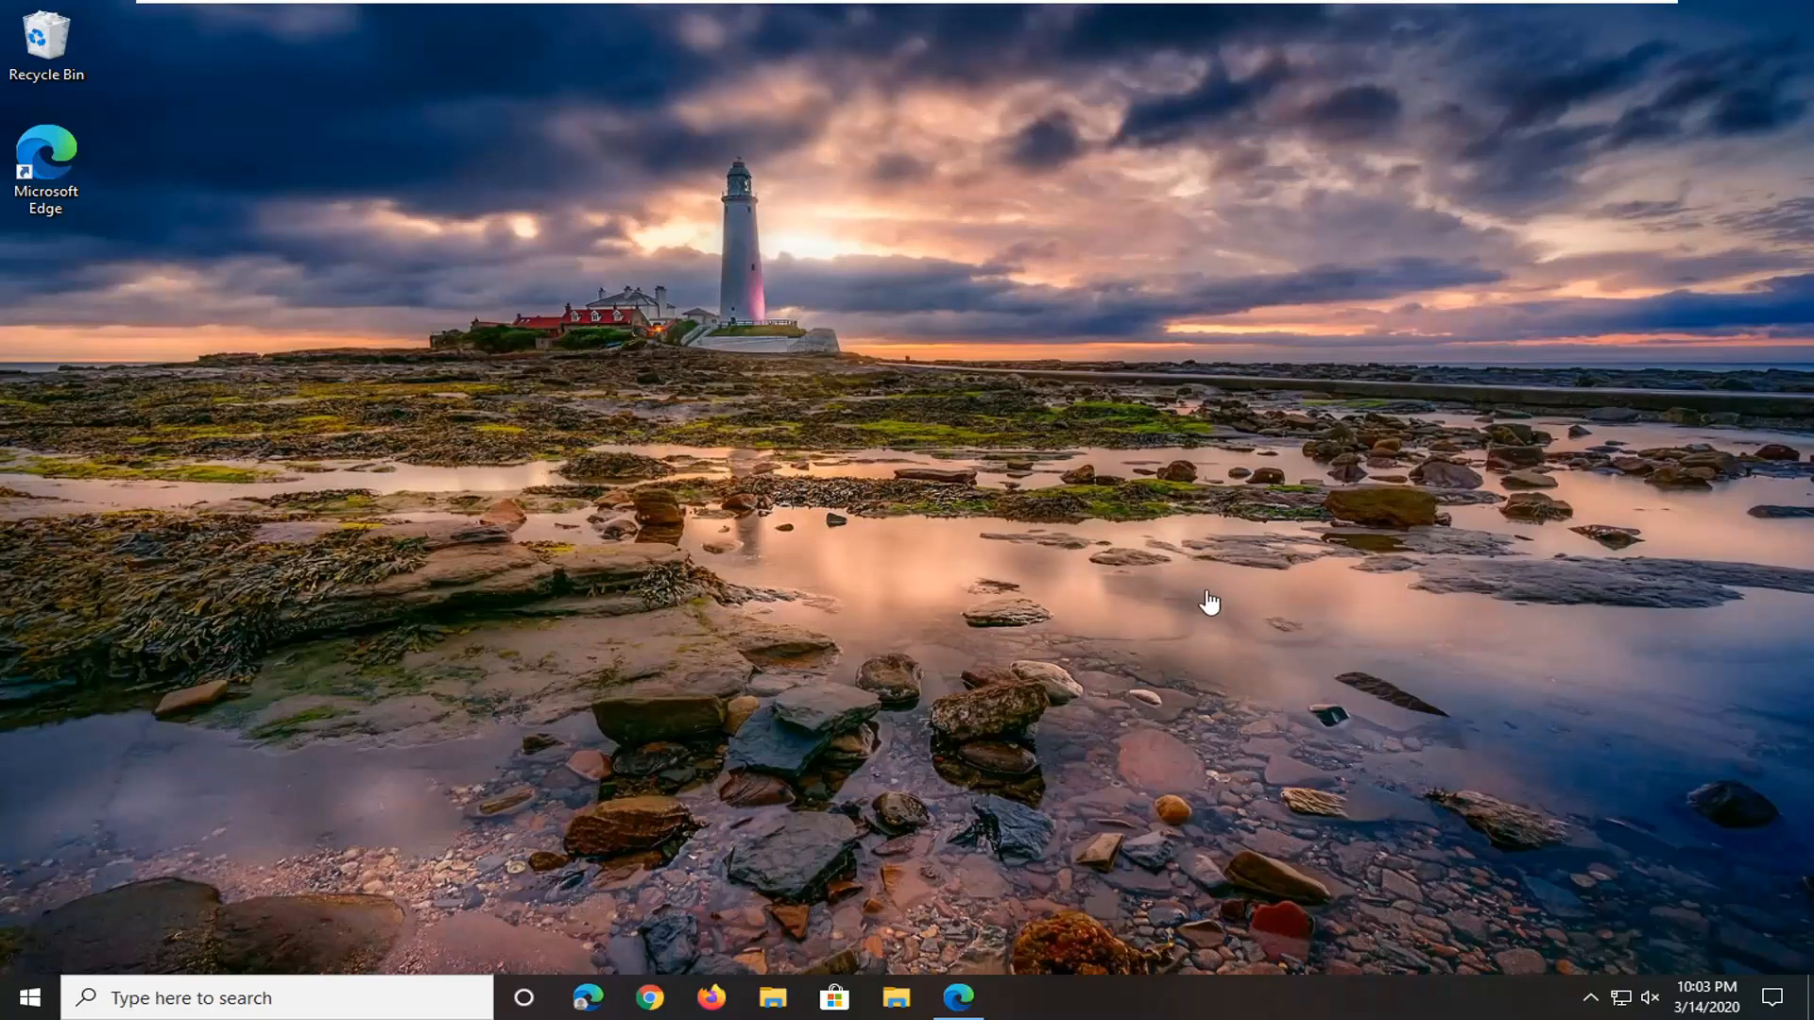
pyautogui.moveTo(976, 941)
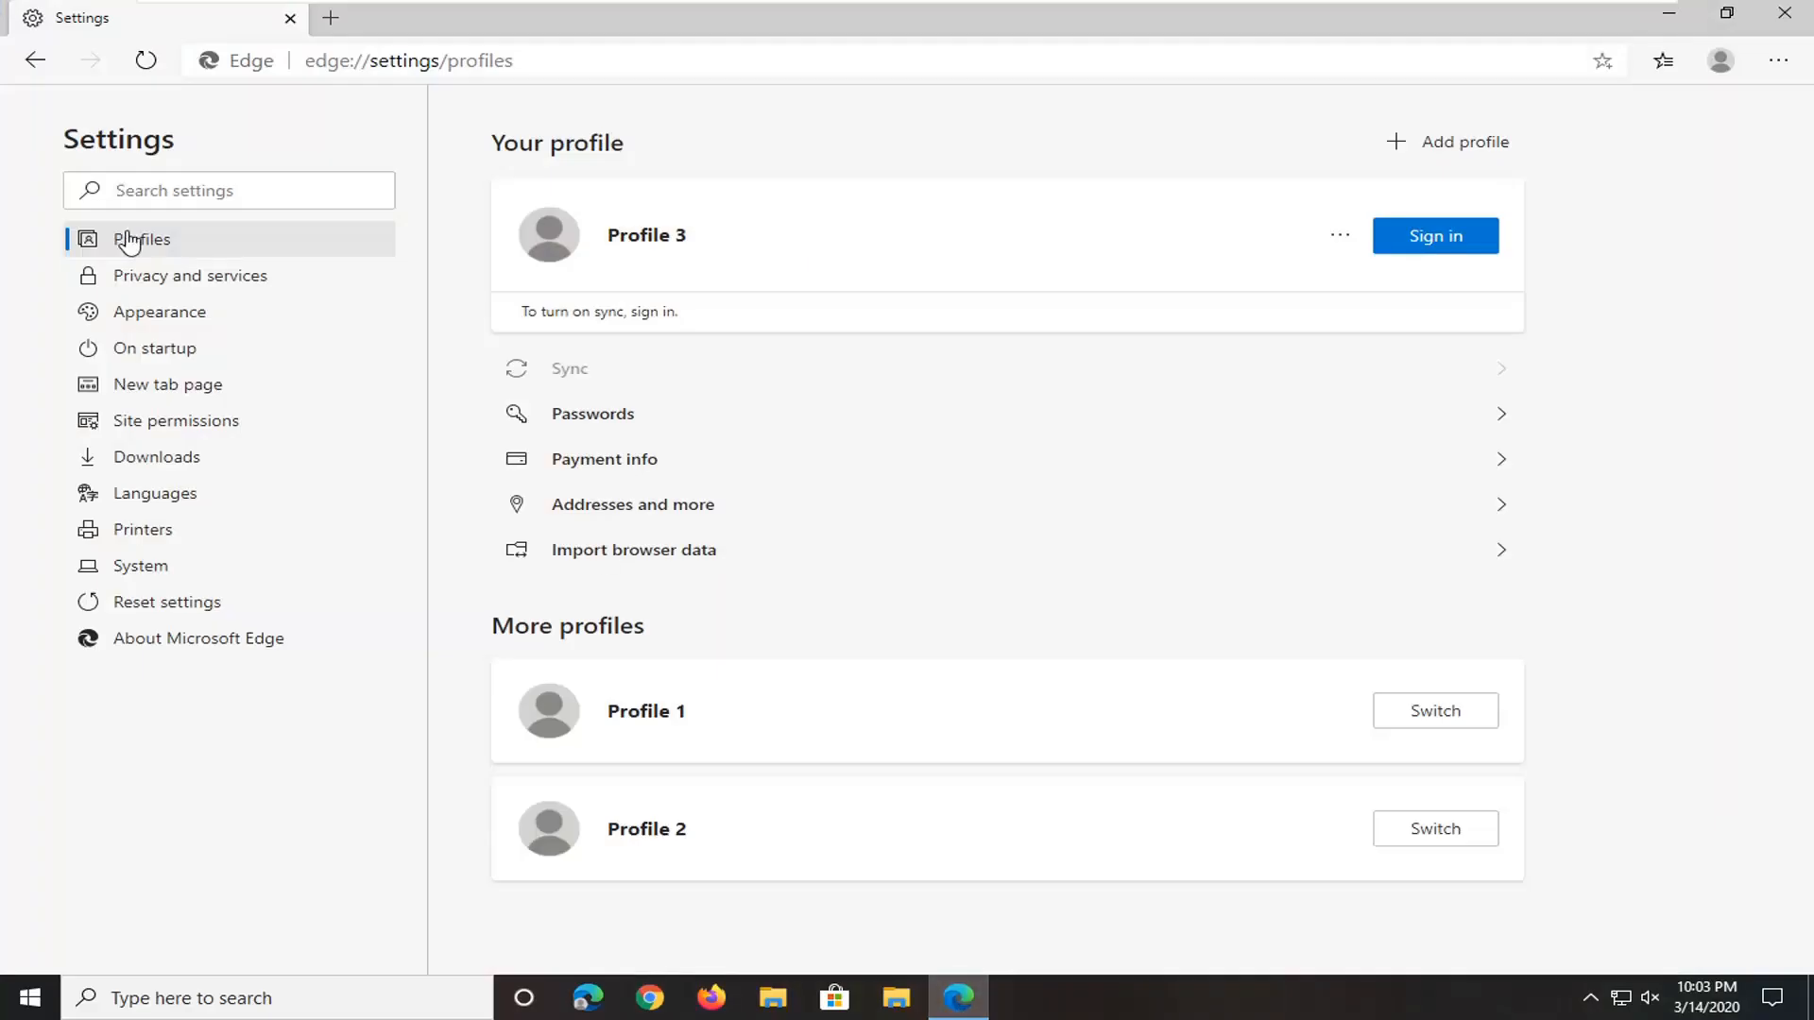
# Navigate to edge://flags/#dns-over-https to reach the Secure DNS lookups flag
pyautogui.click(408, 60)
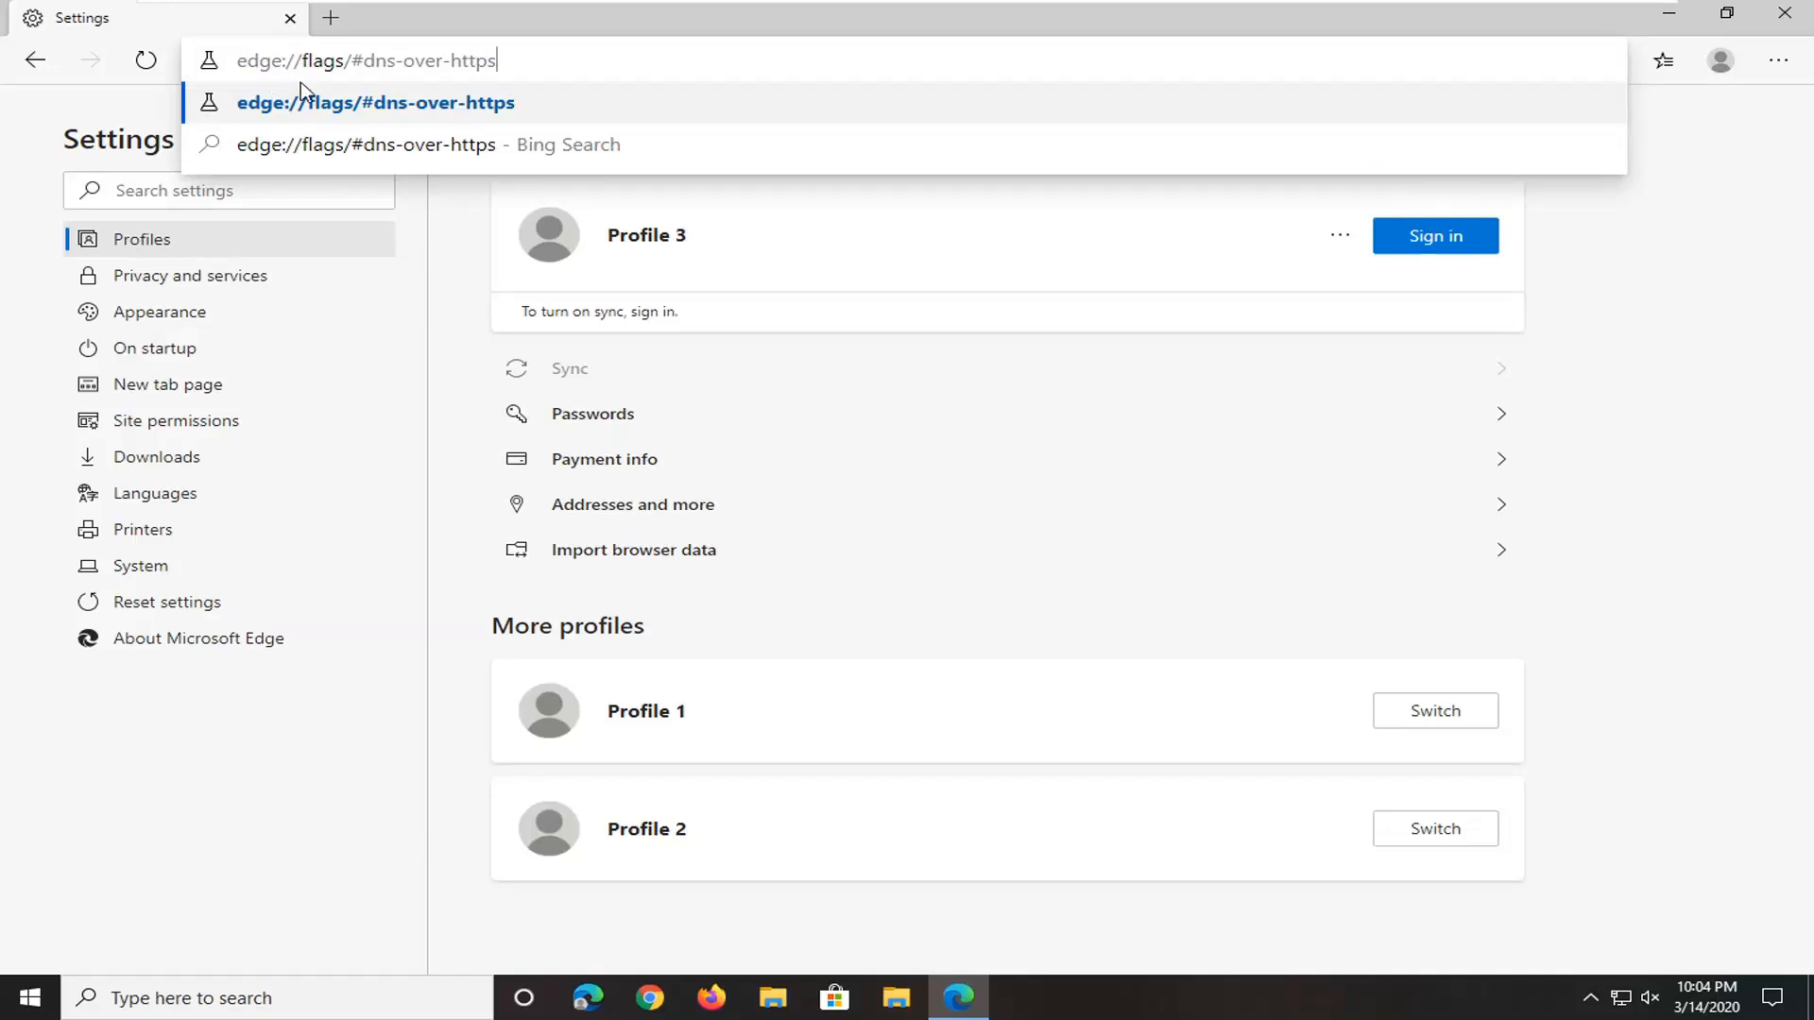
pyautogui.moveTo(472, 121)
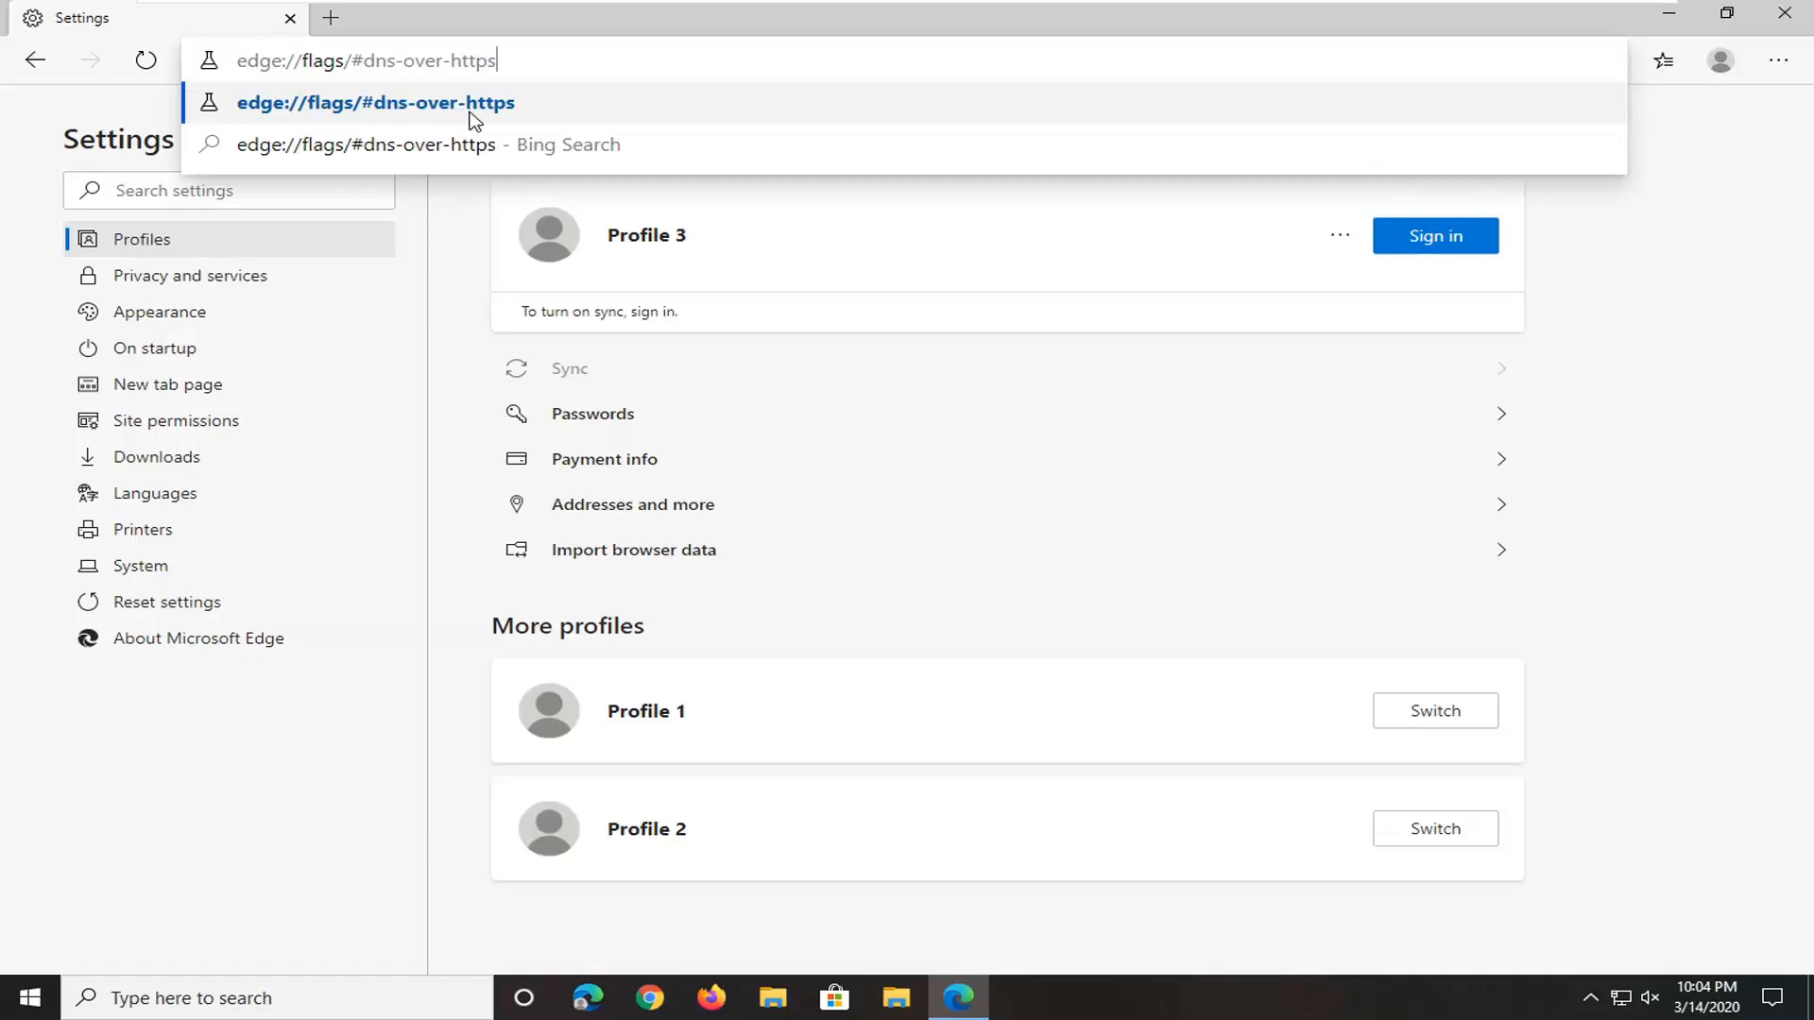
pyautogui.press('Enter')
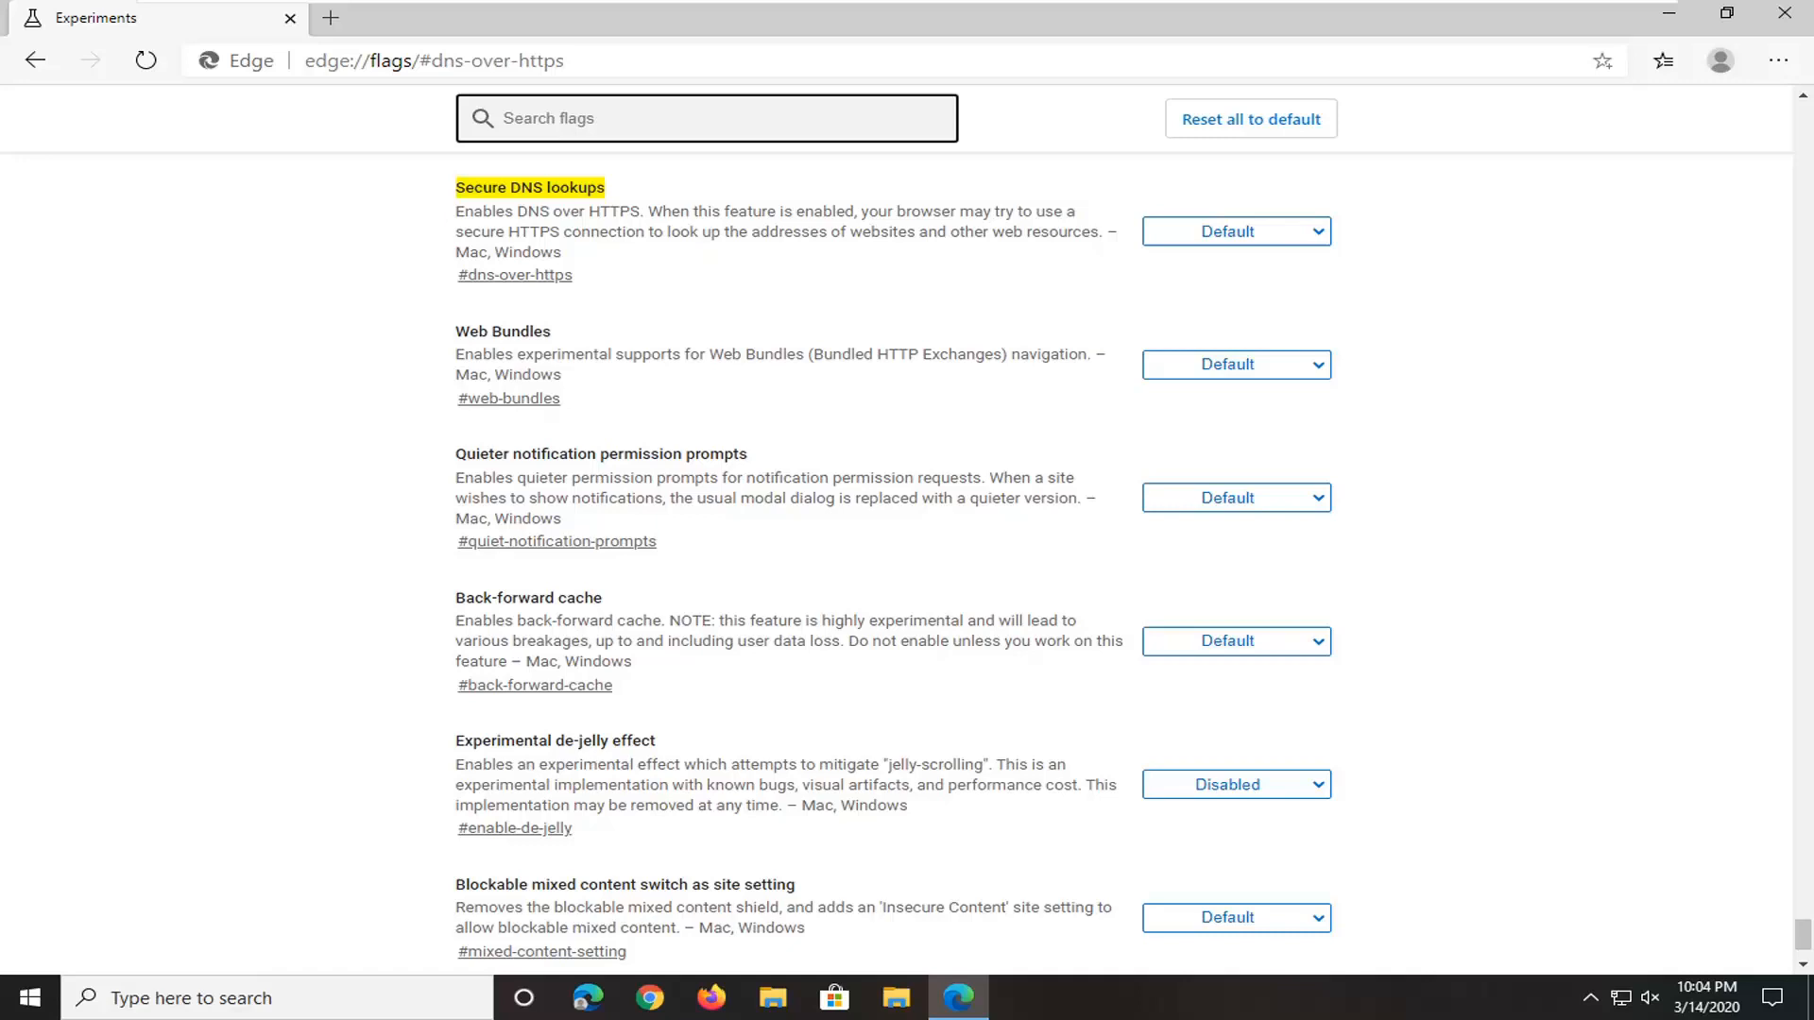
pyautogui.moveTo(510, 247)
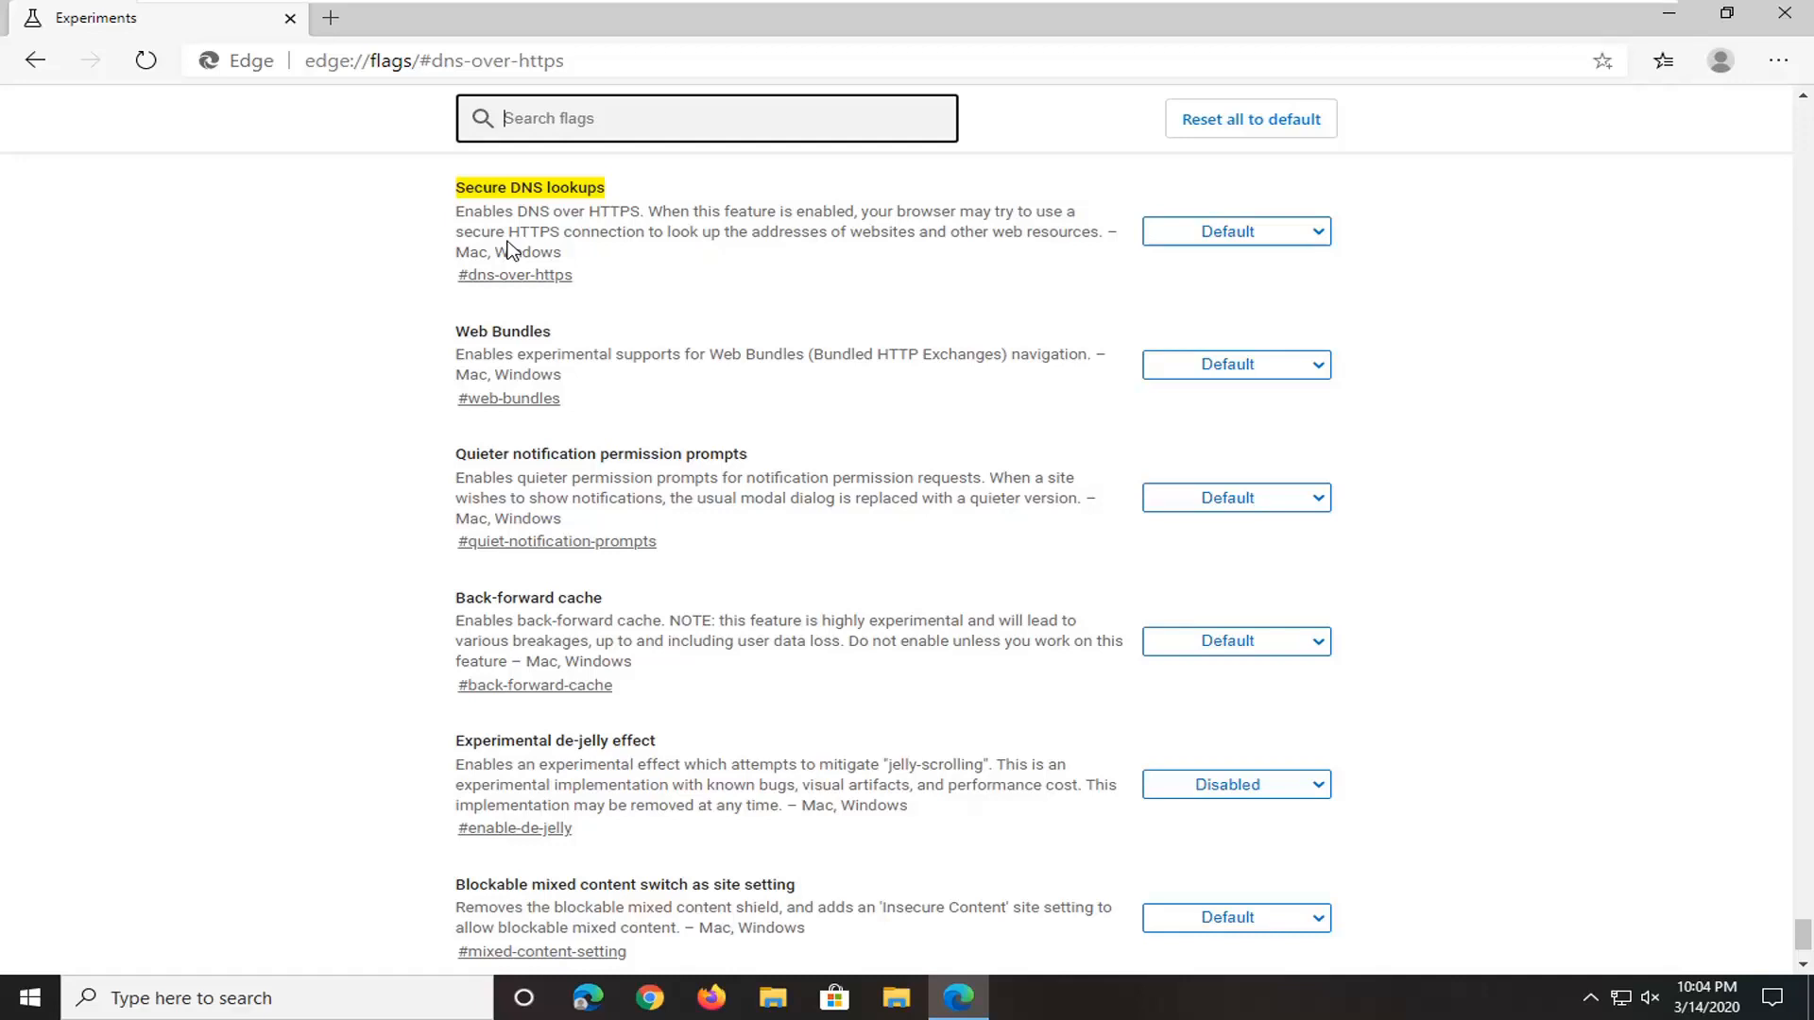
pyautogui.moveTo(765, 272)
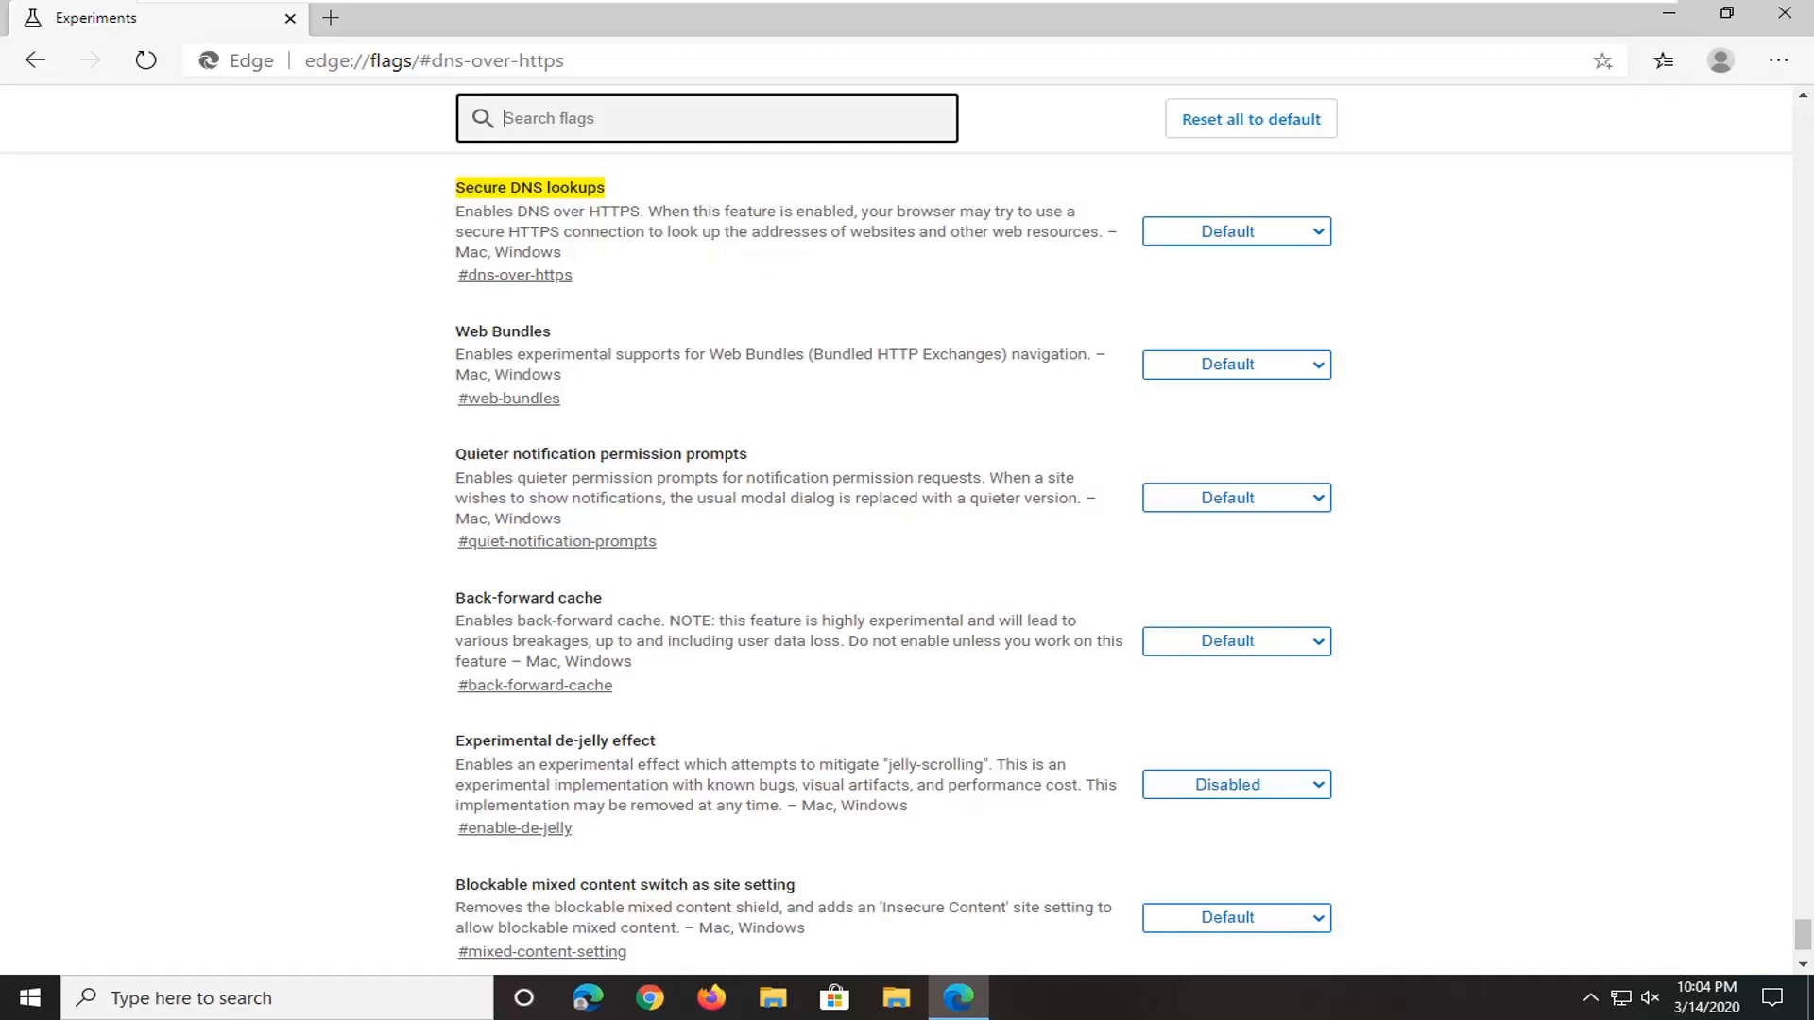
pyautogui.moveTo(1230, 244)
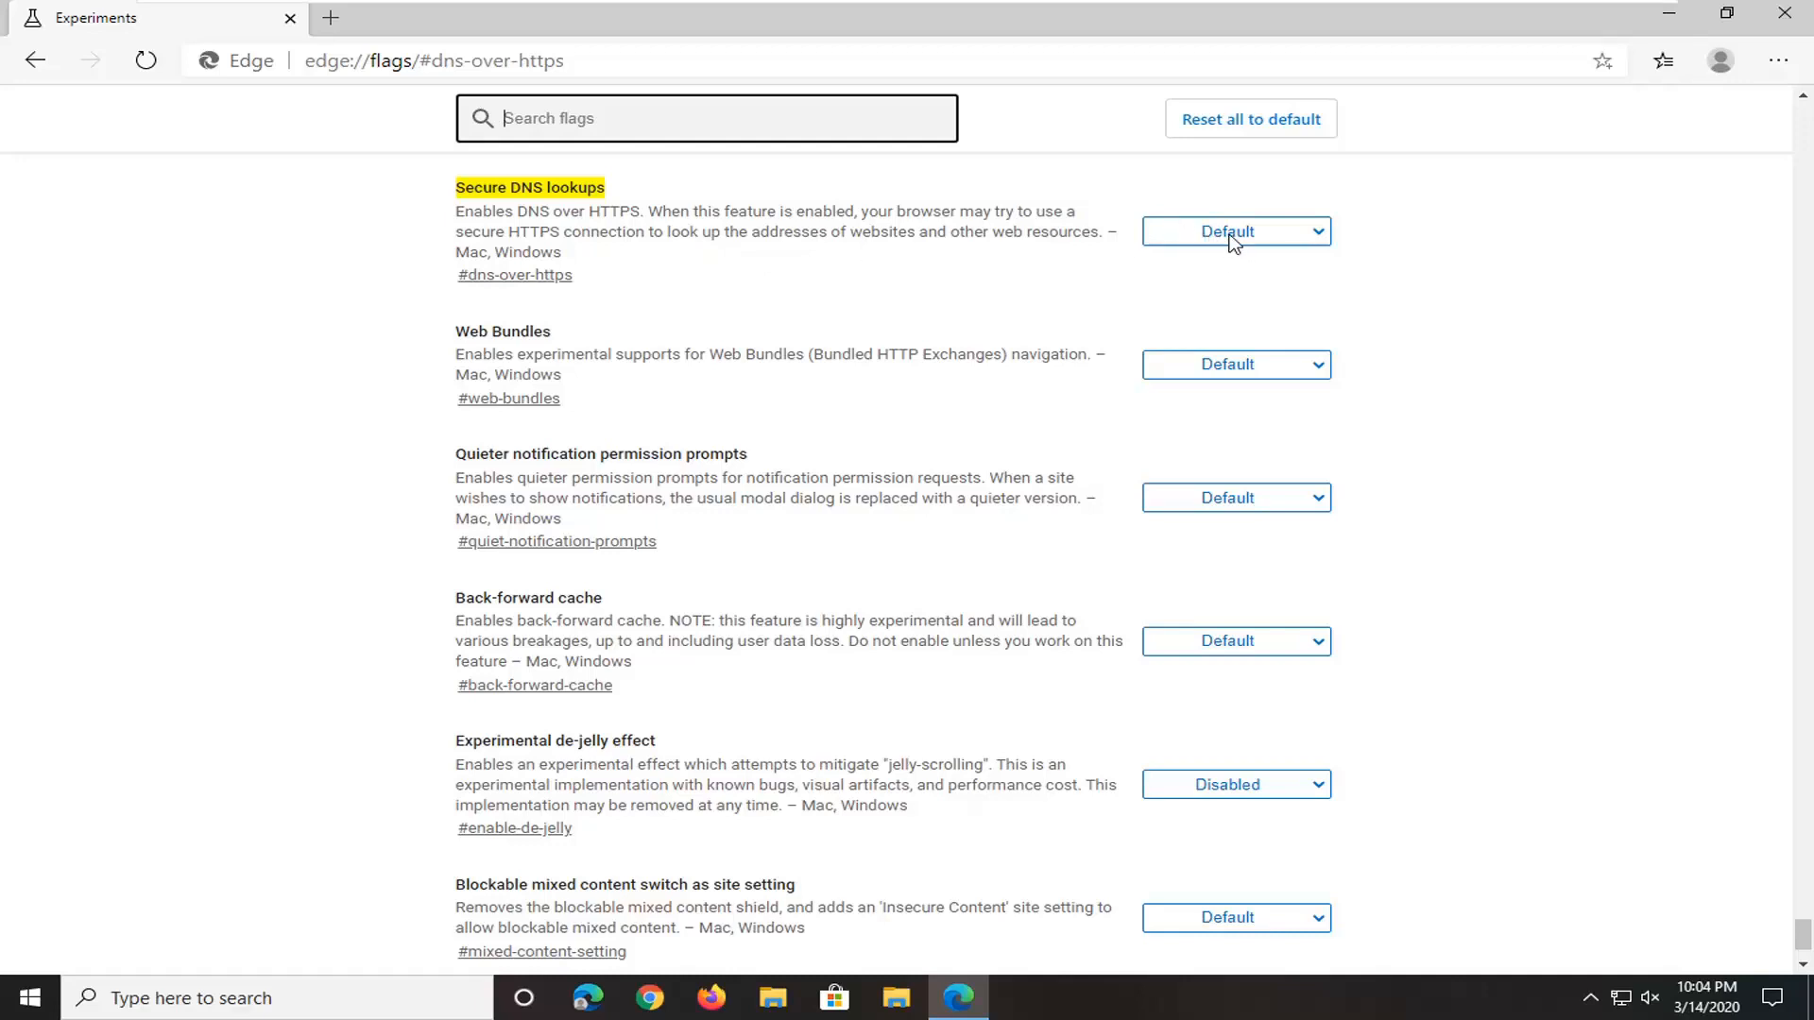
# Set Secure DNS lookups to Enabled and restart the browser to apply it
pyautogui.click(1235, 230)
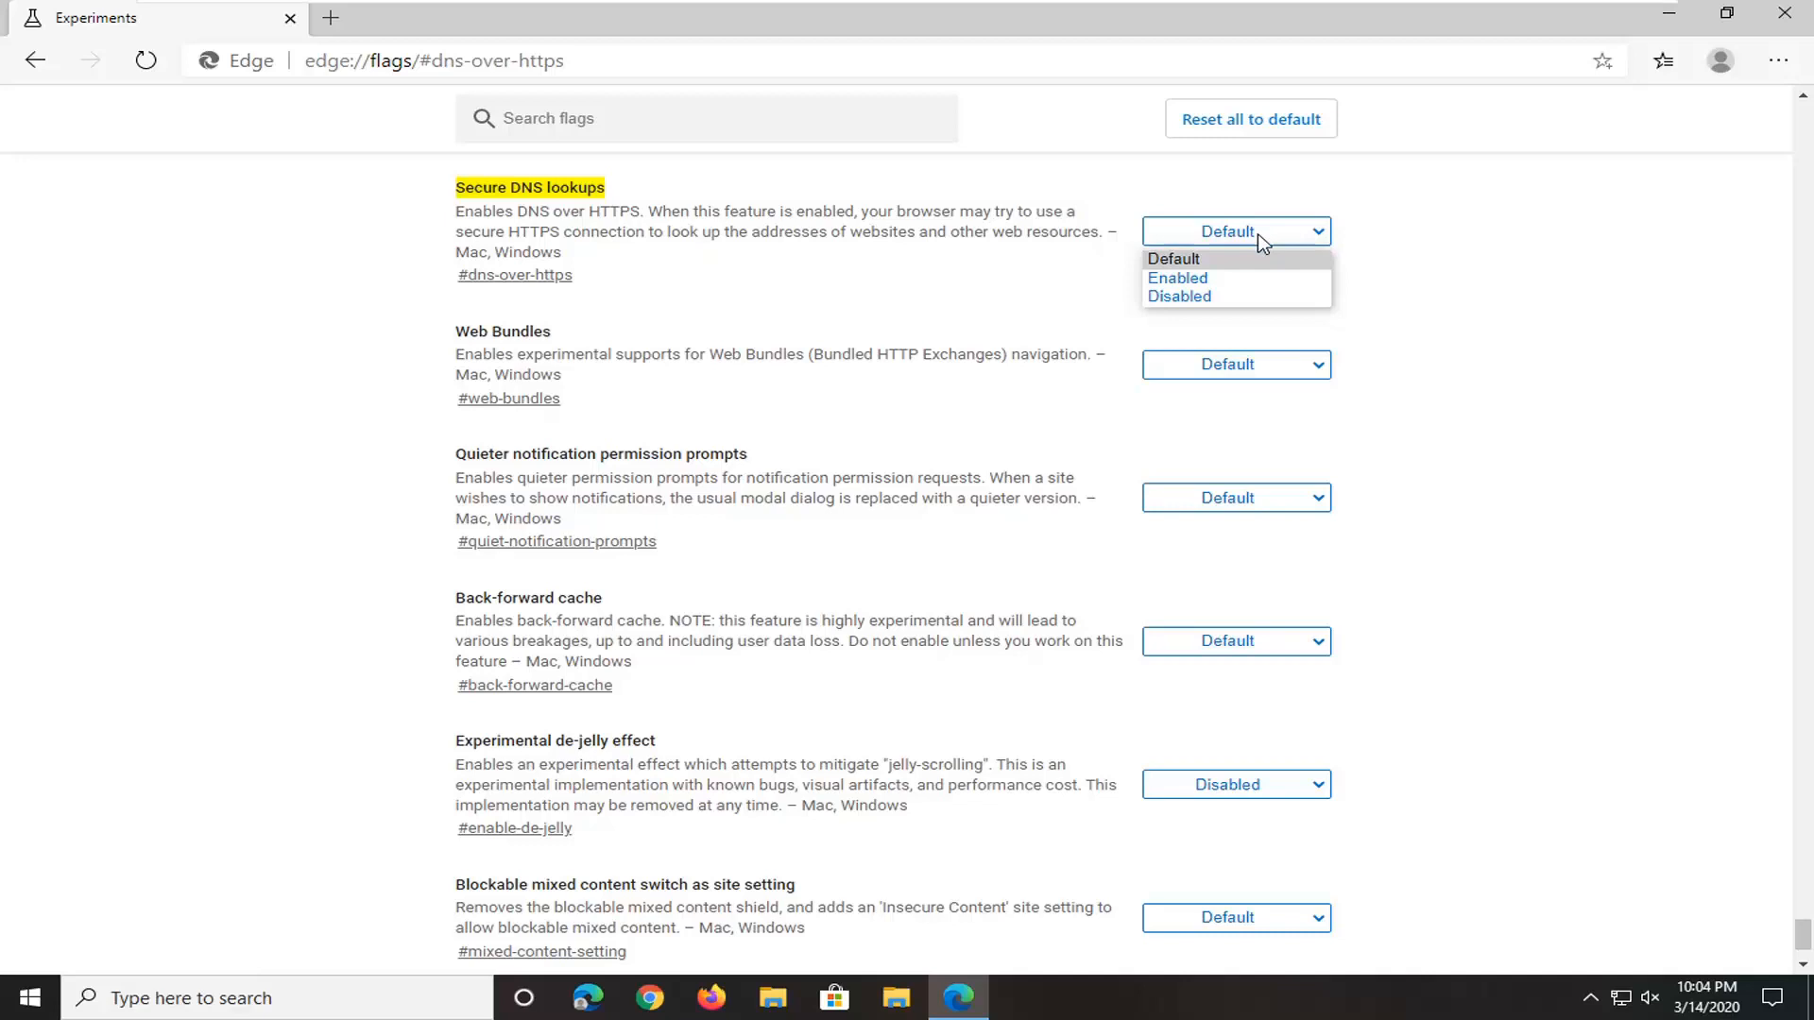
pyautogui.click(1179, 277)
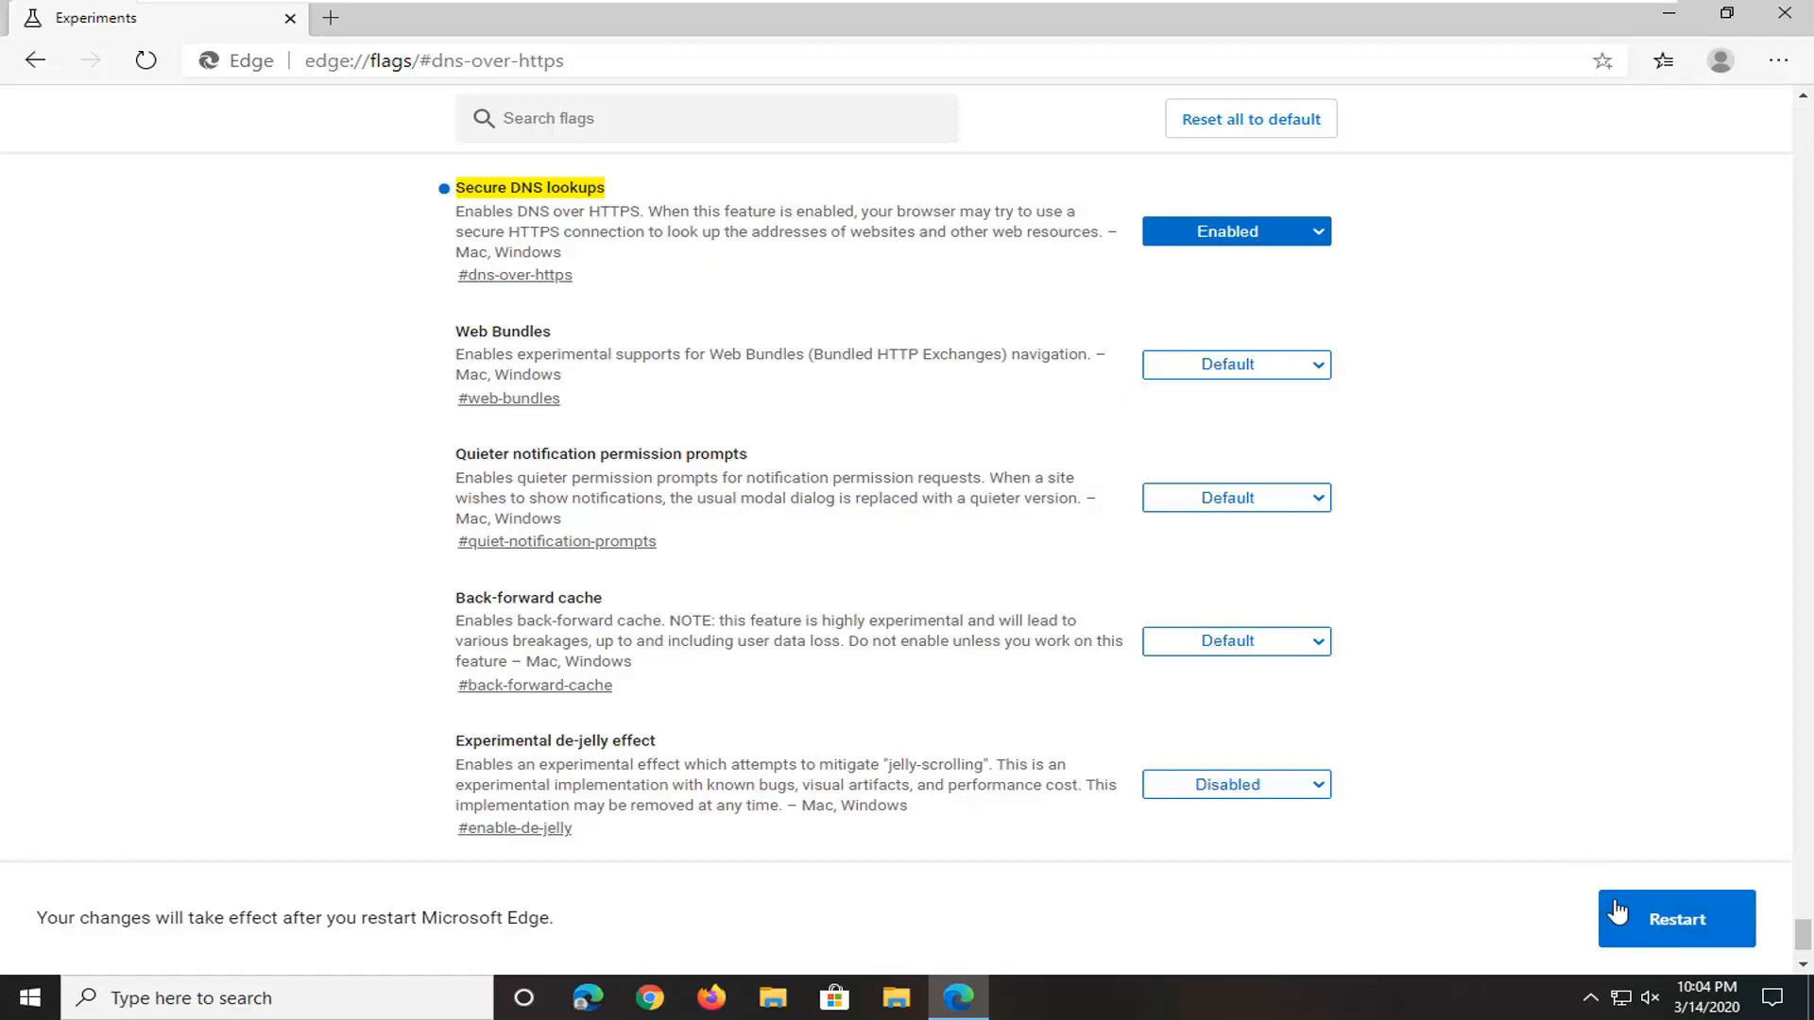
pyautogui.click(1676, 919)
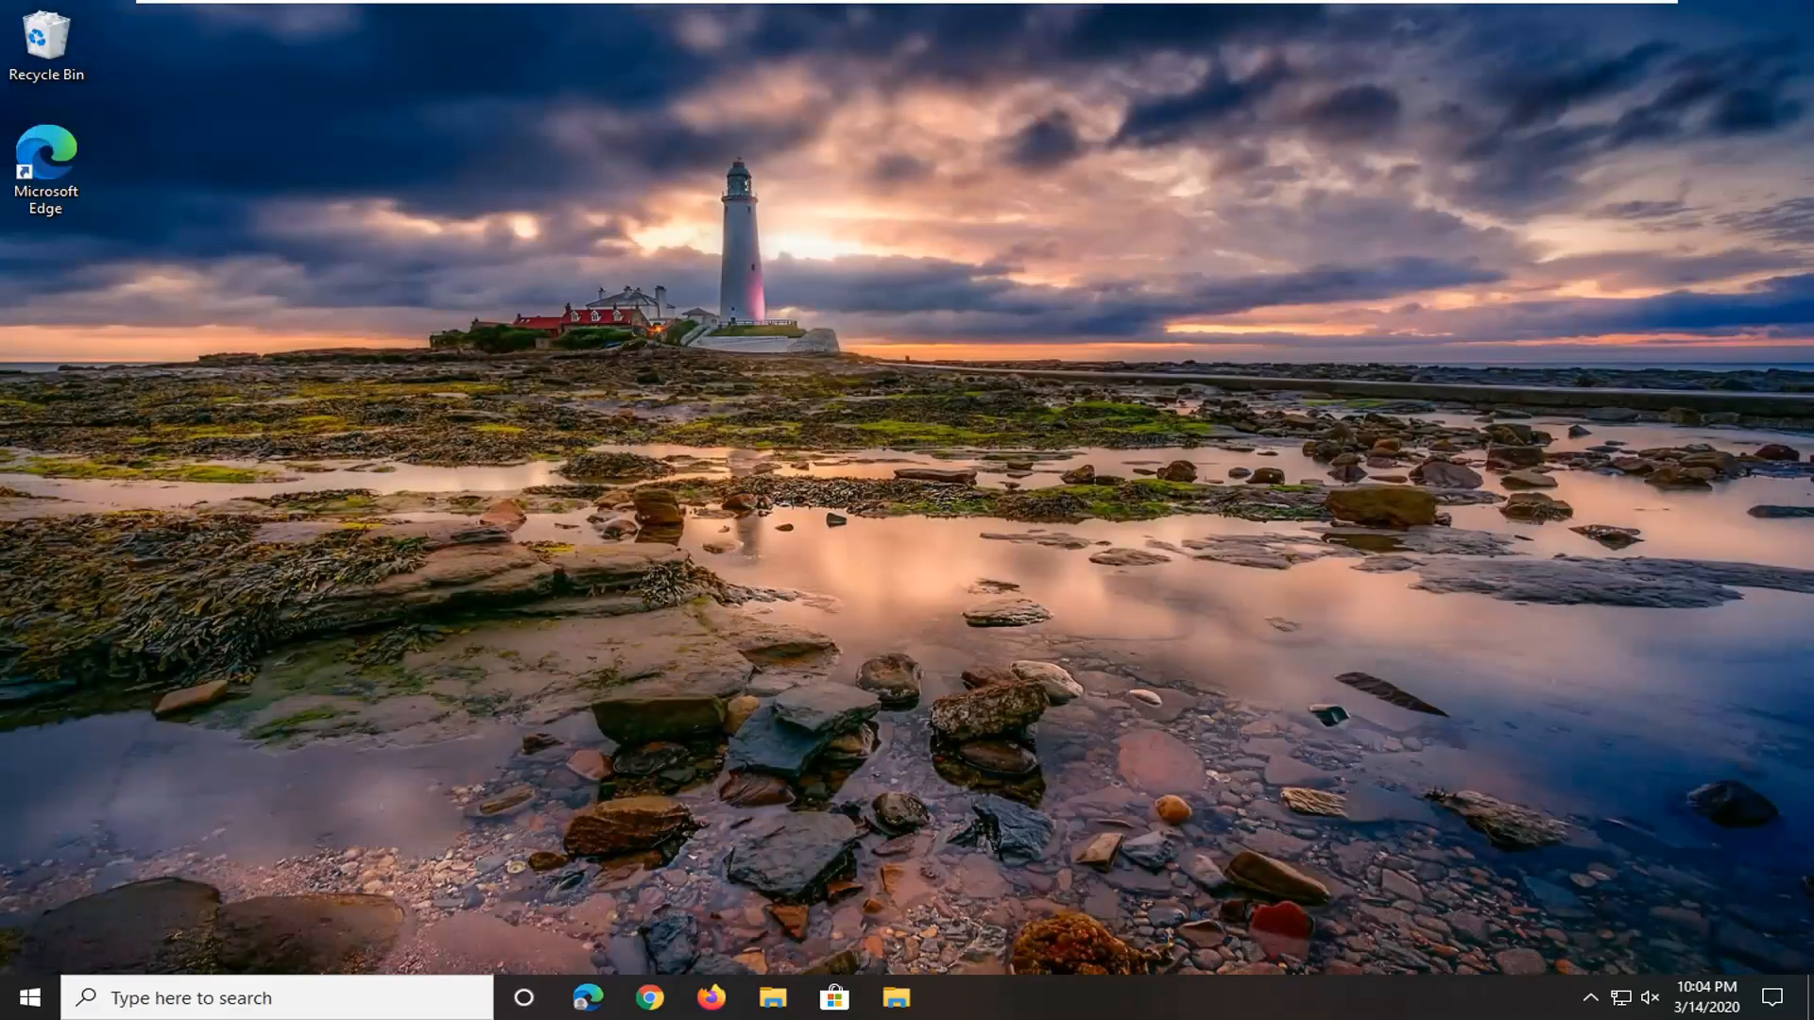
# Relaunch Edge from the taskbar so it reopens on the flags page showing Enabled
pyautogui.click(581, 998)
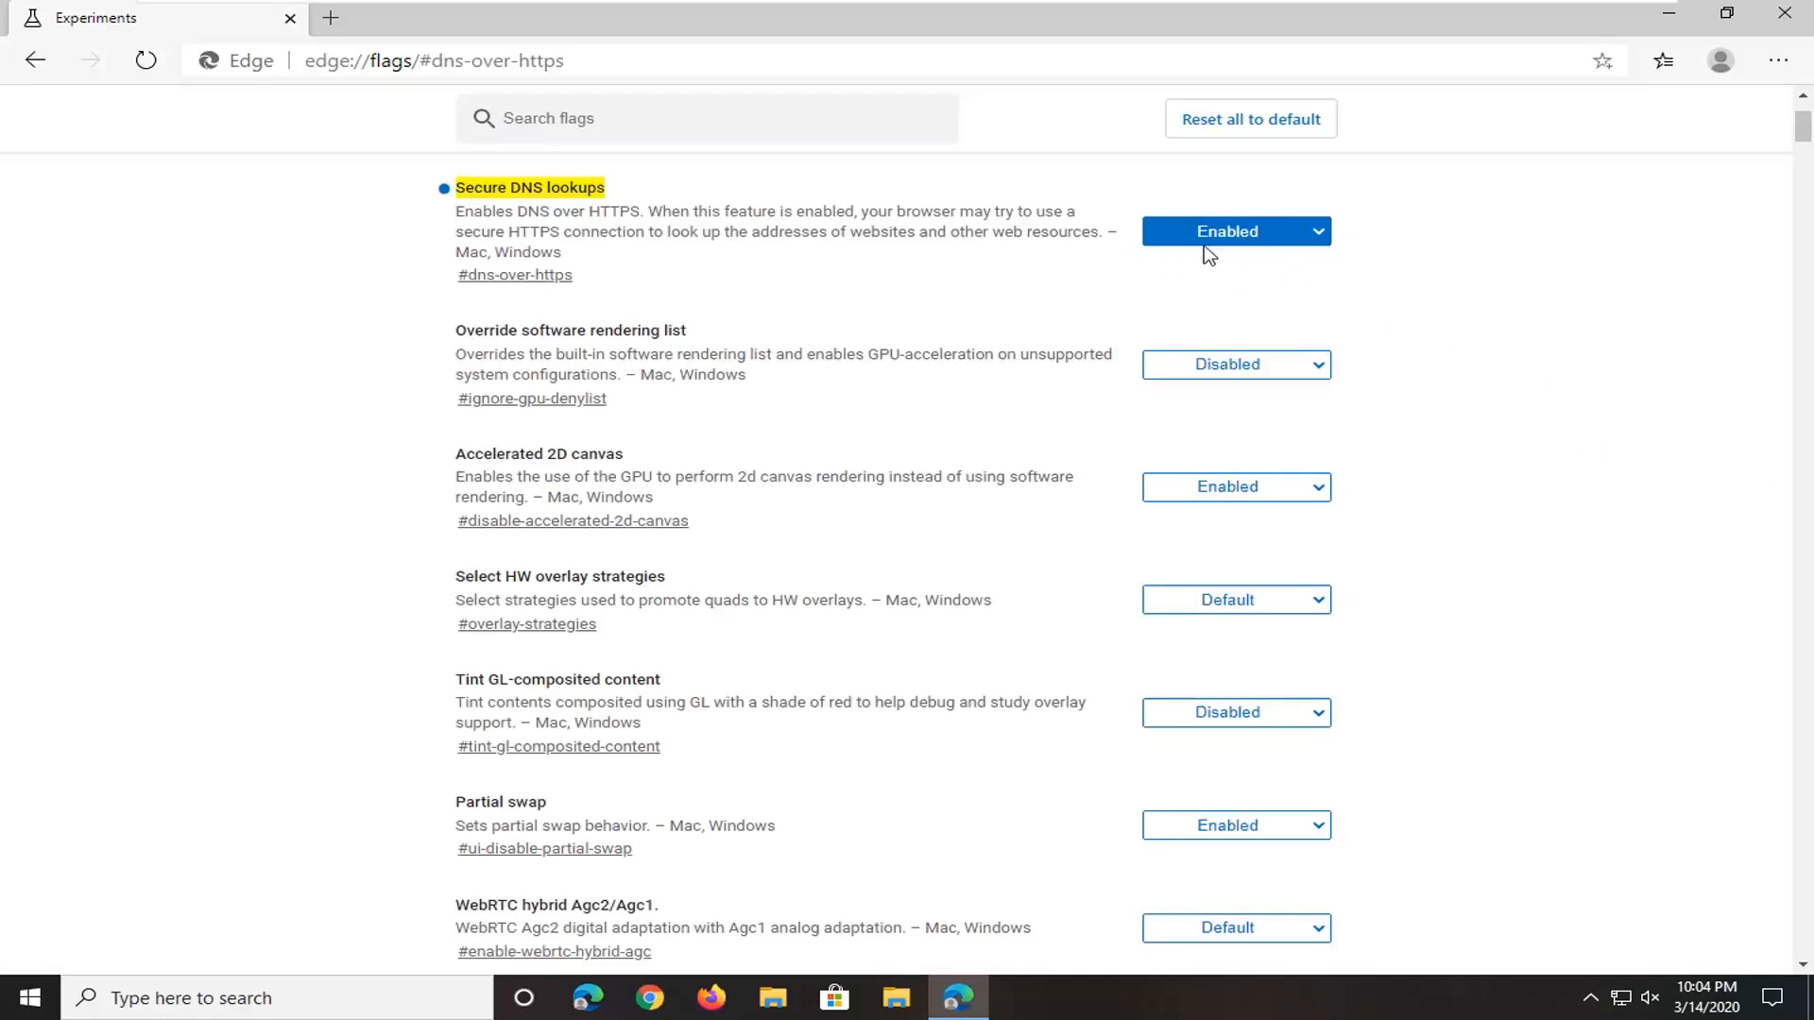